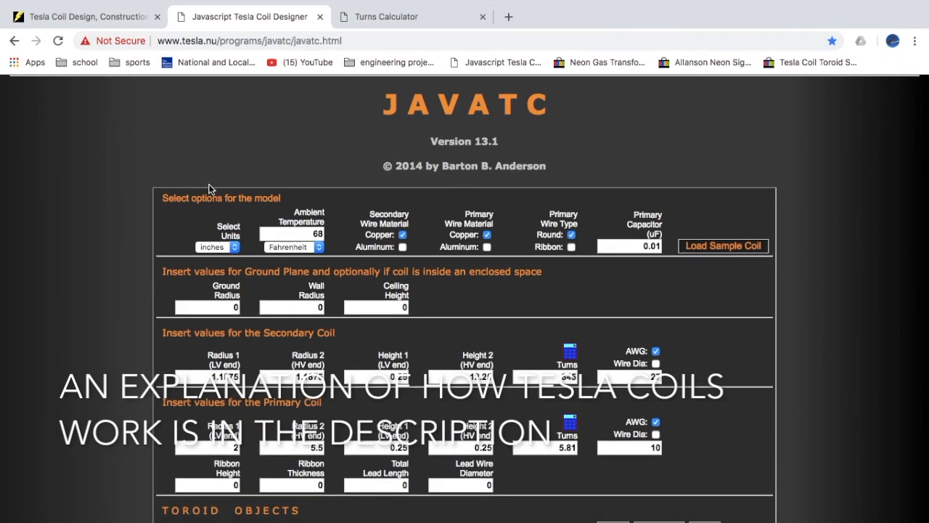
Step: Scroll past the topload inputs to the Secondary and Primary Coil Output Data, showing ~630 kHz resonance
scroll(down, 3)
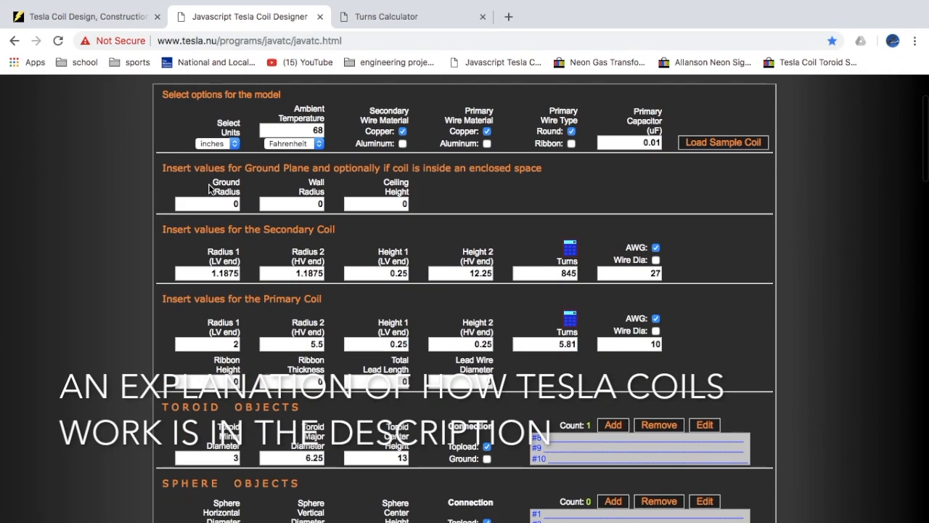
scroll(down, 3)
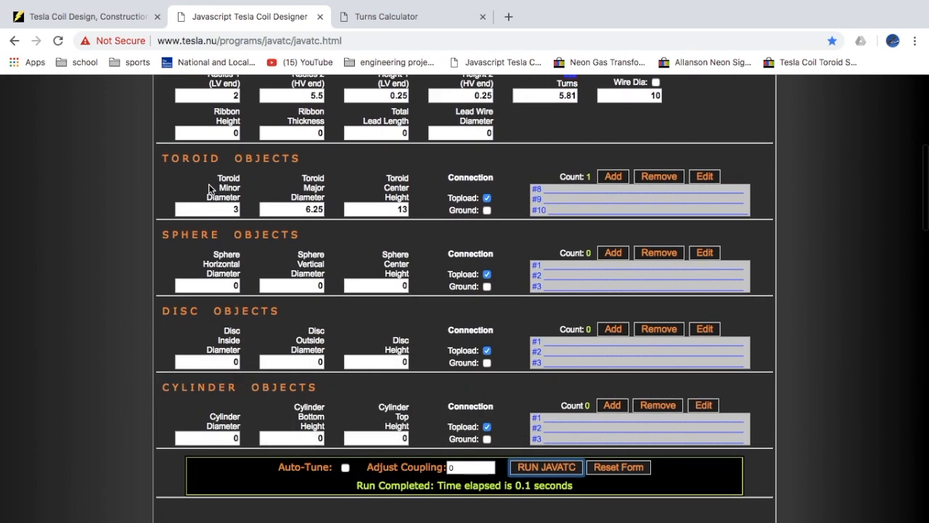
scroll(down, 3)
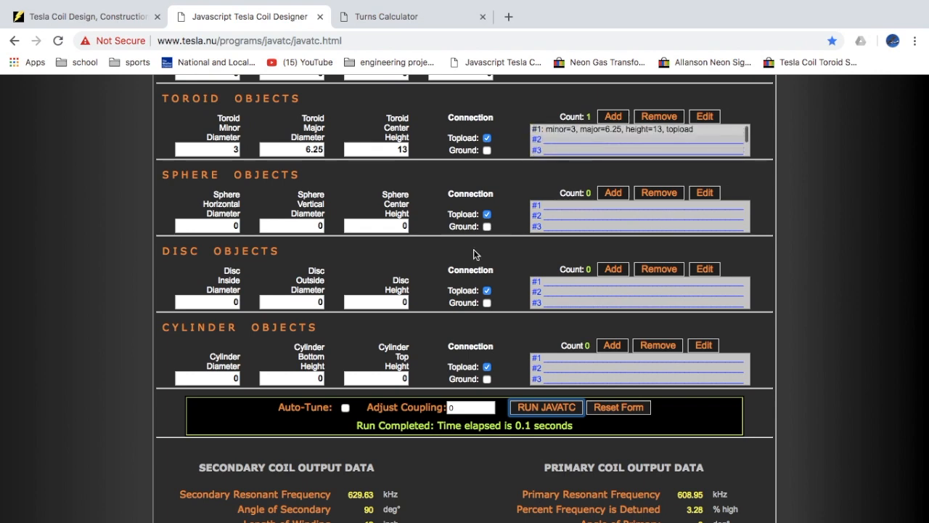
scroll(down, 3)
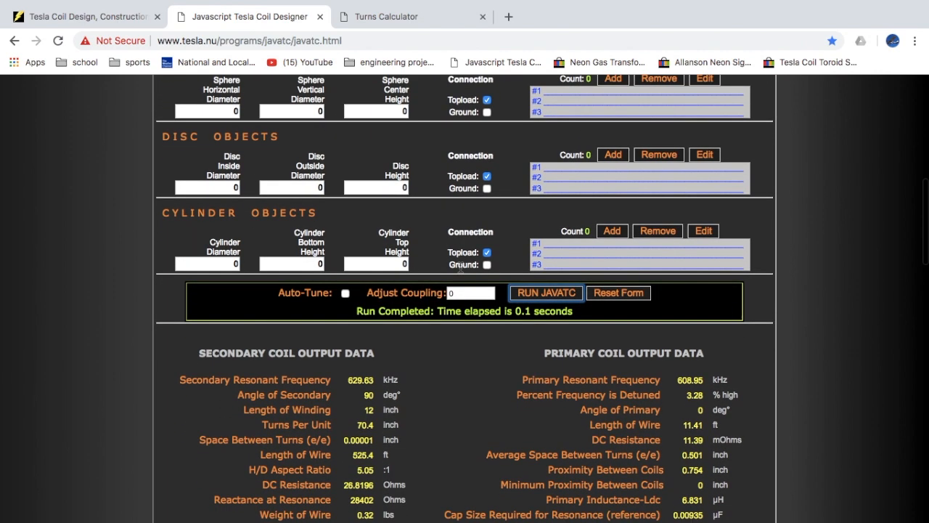
scroll(down, 3)
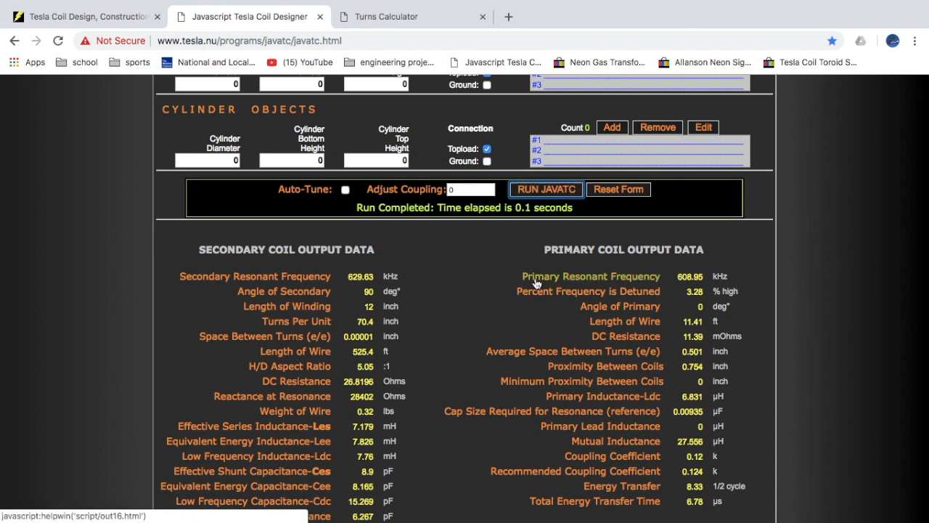
mouse_move(553, 281)
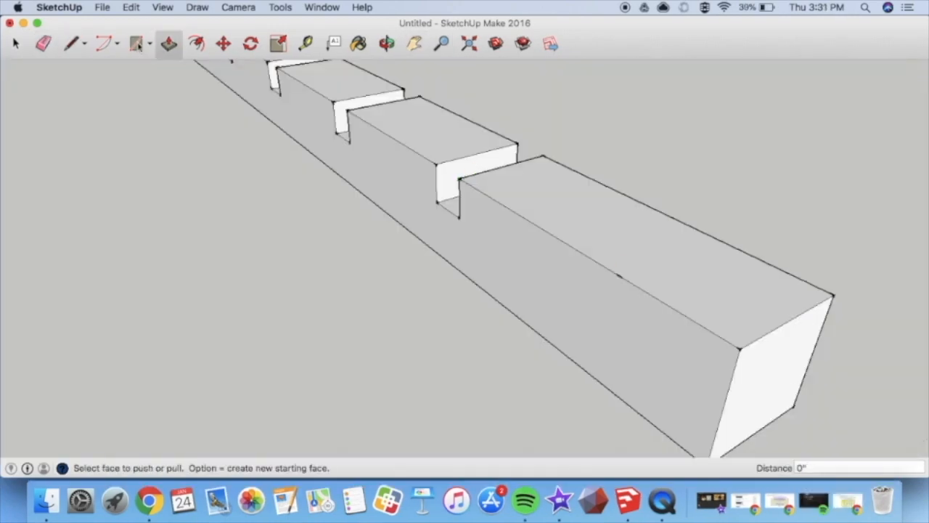
Step: Orbit out to view the whole holder: raised ring with four slotted arms
click(386, 44)
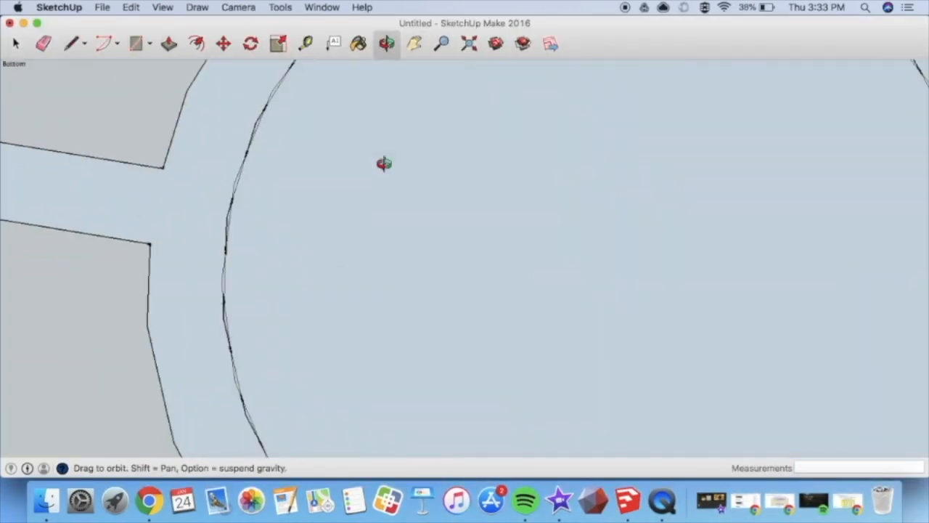
drag(385, 163, 505, 298)
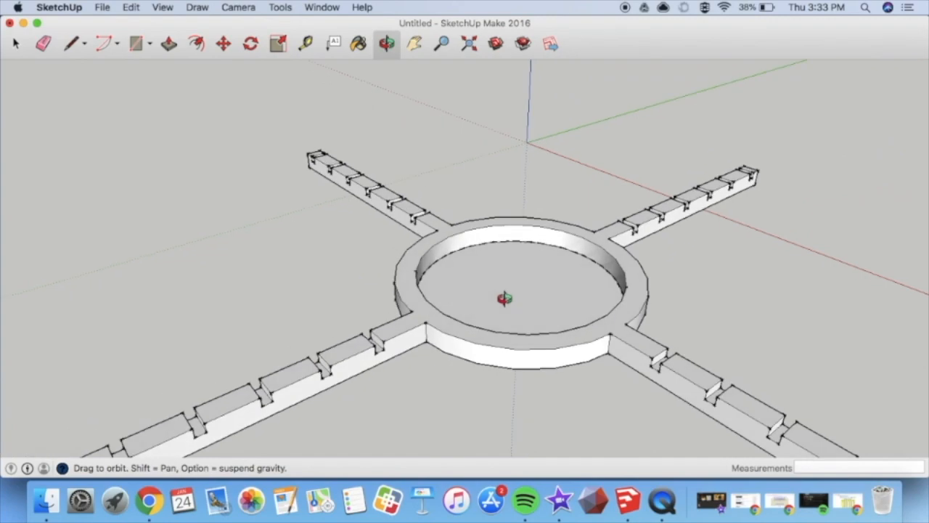